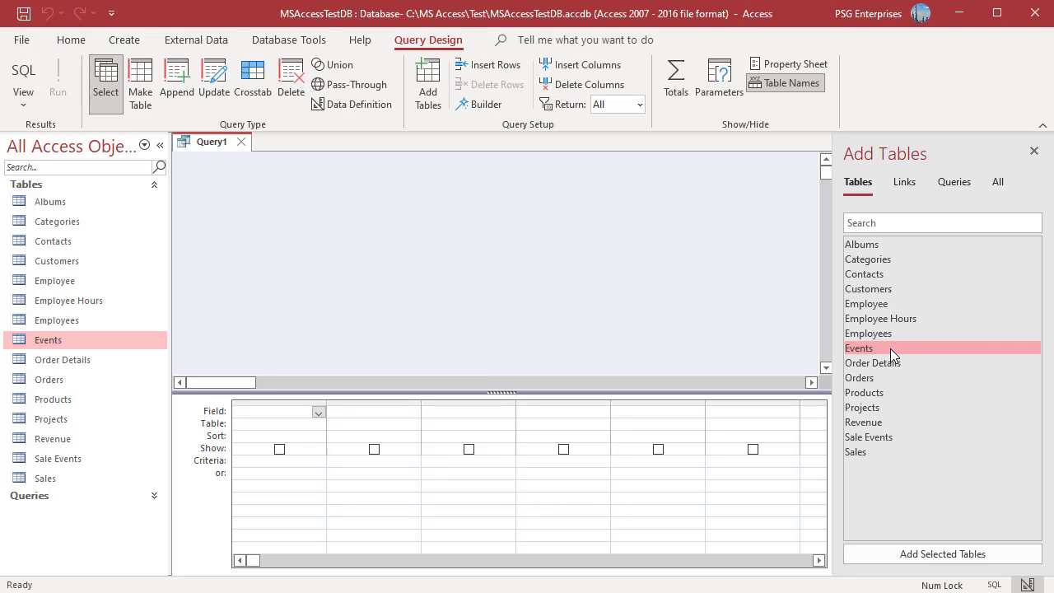
Step: Query the Events table with Event Date criterion DateSerial(2022,4,1) and run it, returning two events
double_click(860, 348)
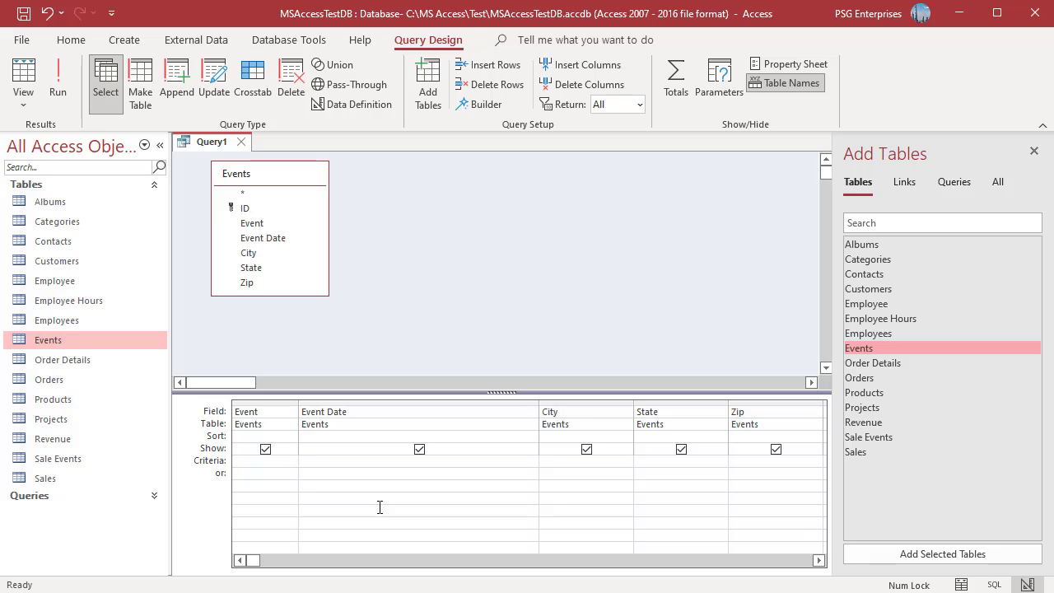
text(DateSerial(2022,4,1))
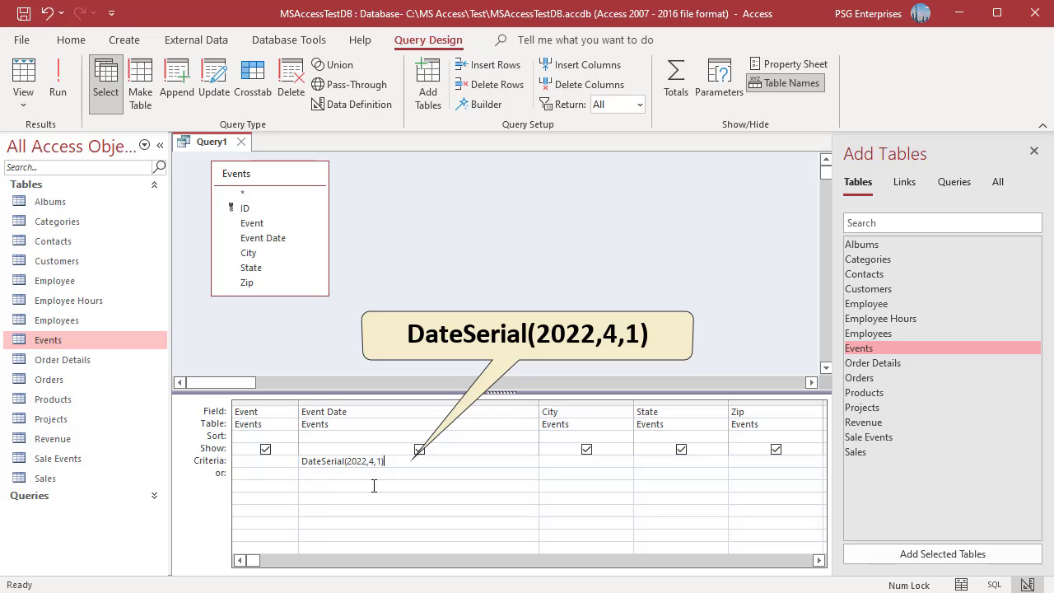
click(58, 79)
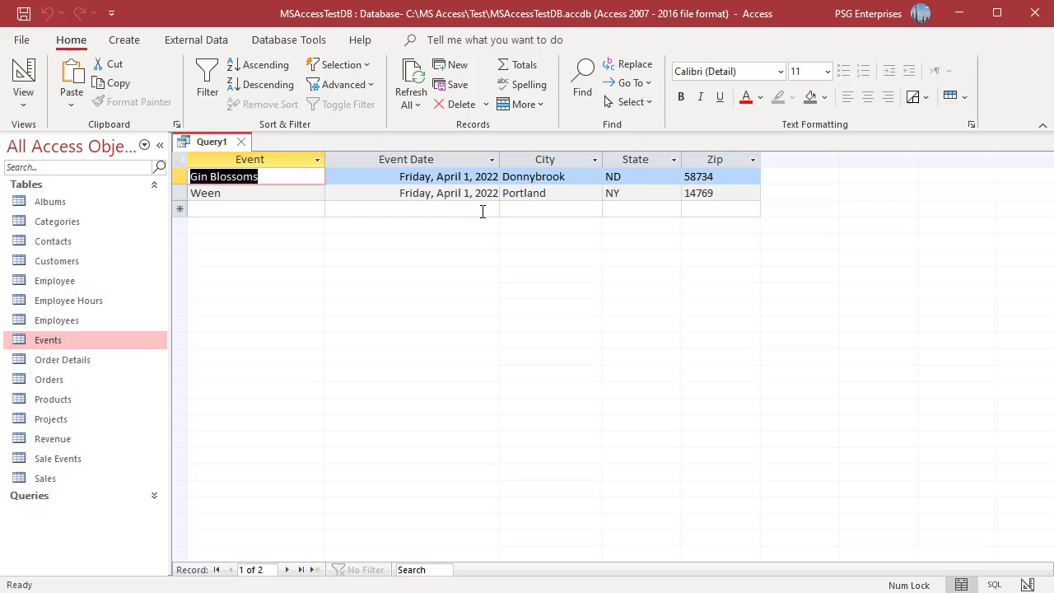
mouse_move(688, 412)
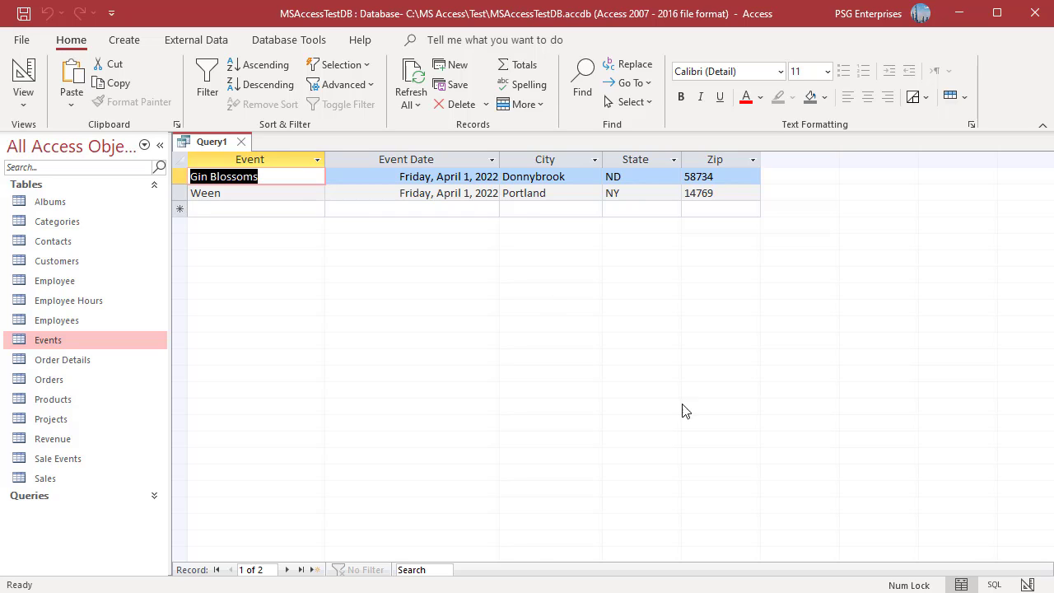
Step: Change the criterion to DateSerial(2022,4,35) and run it, returning two May 5, 2022 events
click(23, 74)
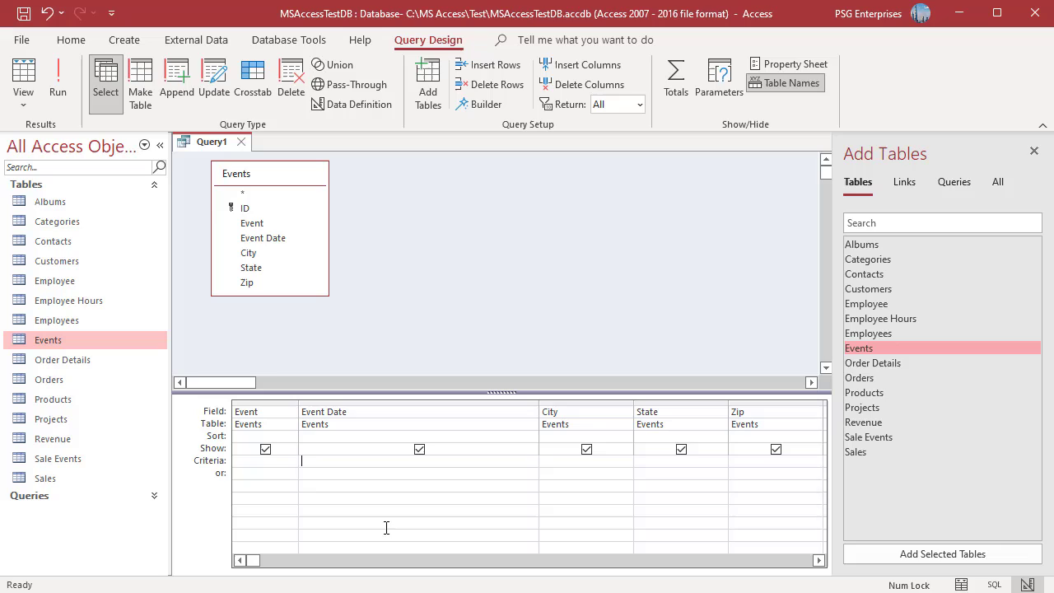
mouse_move(348, 514)
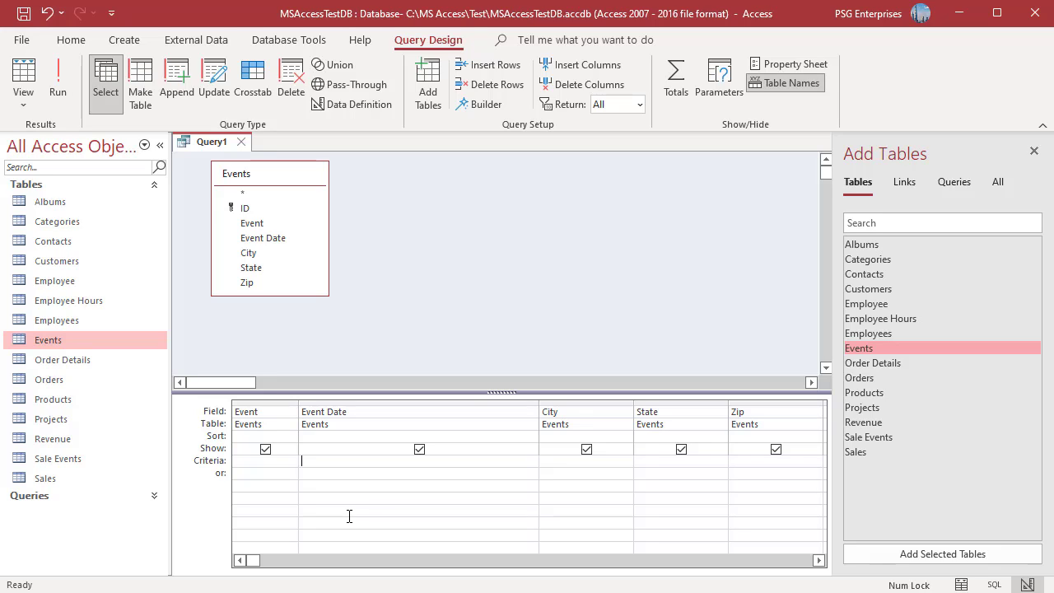
text(DateSerial(2022,4,35))
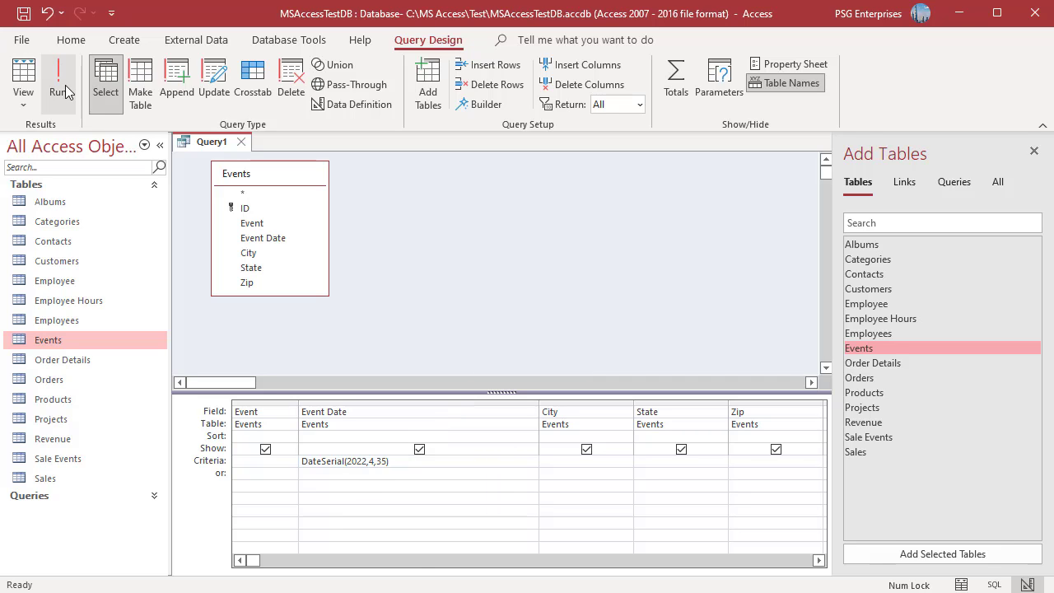
click(57, 79)
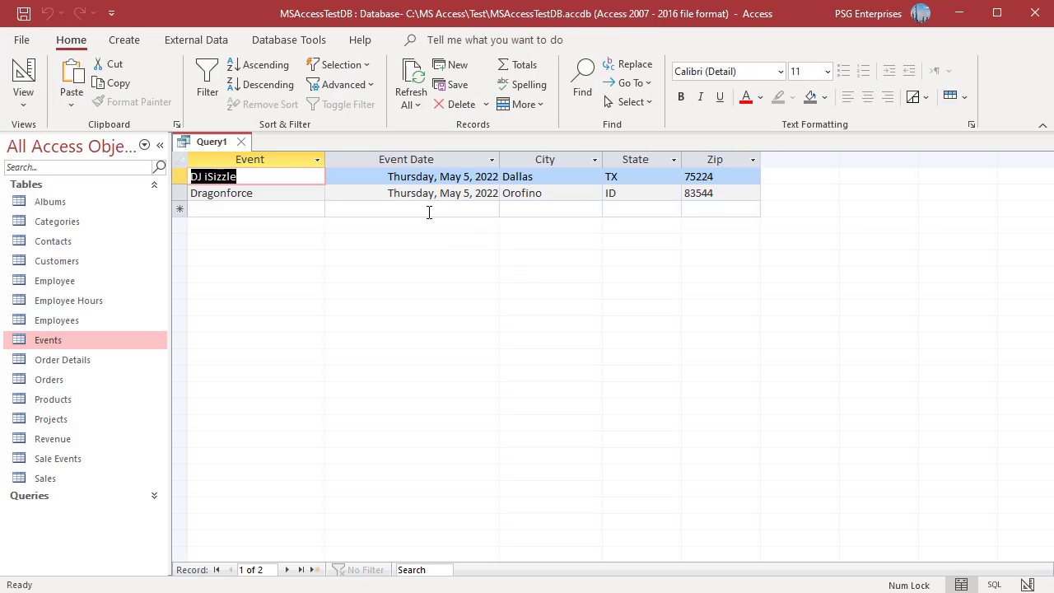
mouse_move(465, 212)
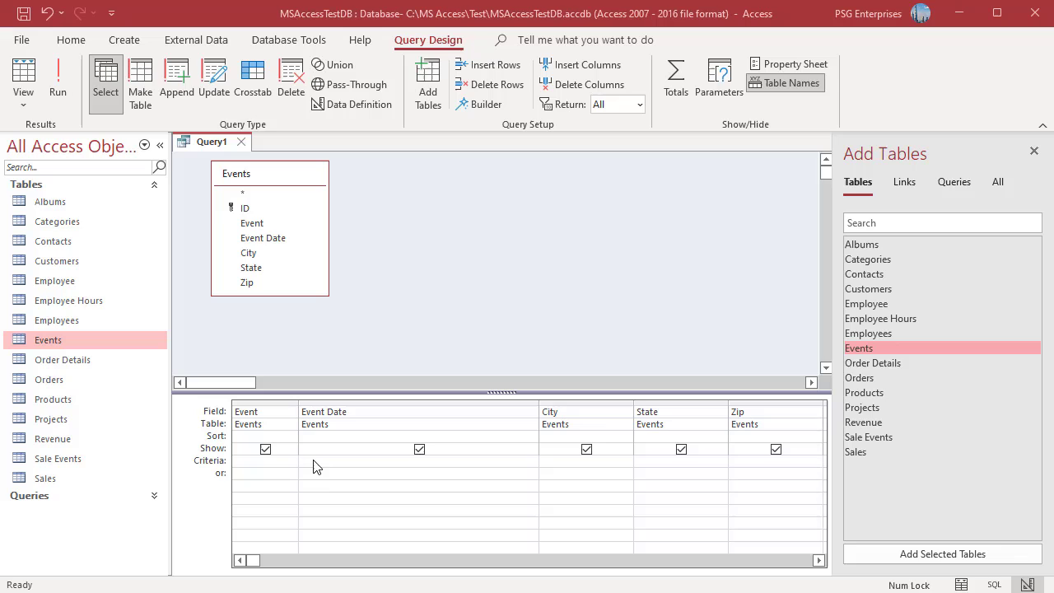
Step: Use criterion DateSerial(2022,13,1) and run it, returning three January 1, 2023 events
text(DateSerial(2022,13,1))
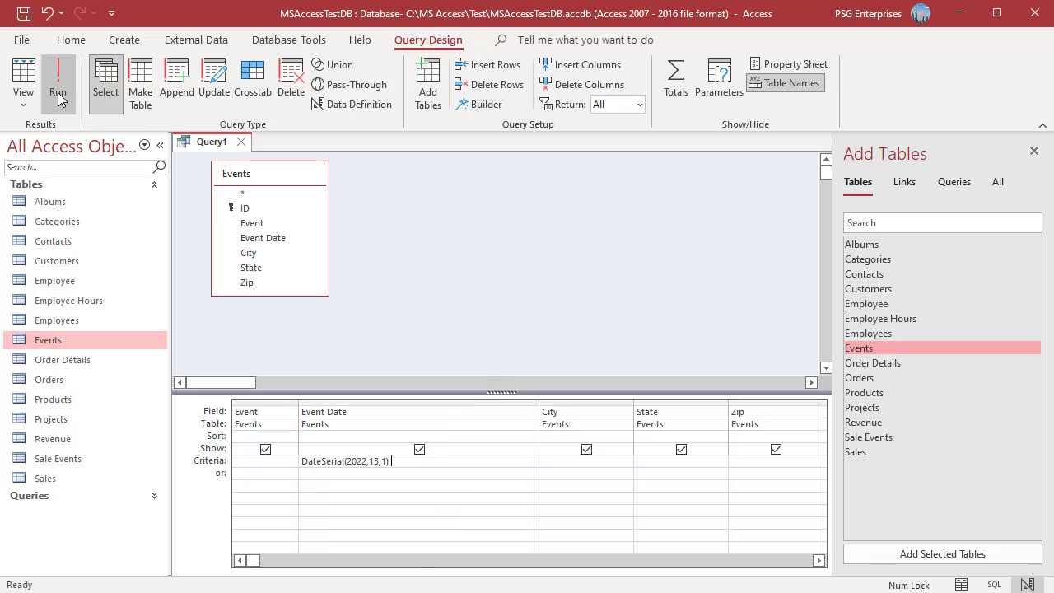
click(59, 79)
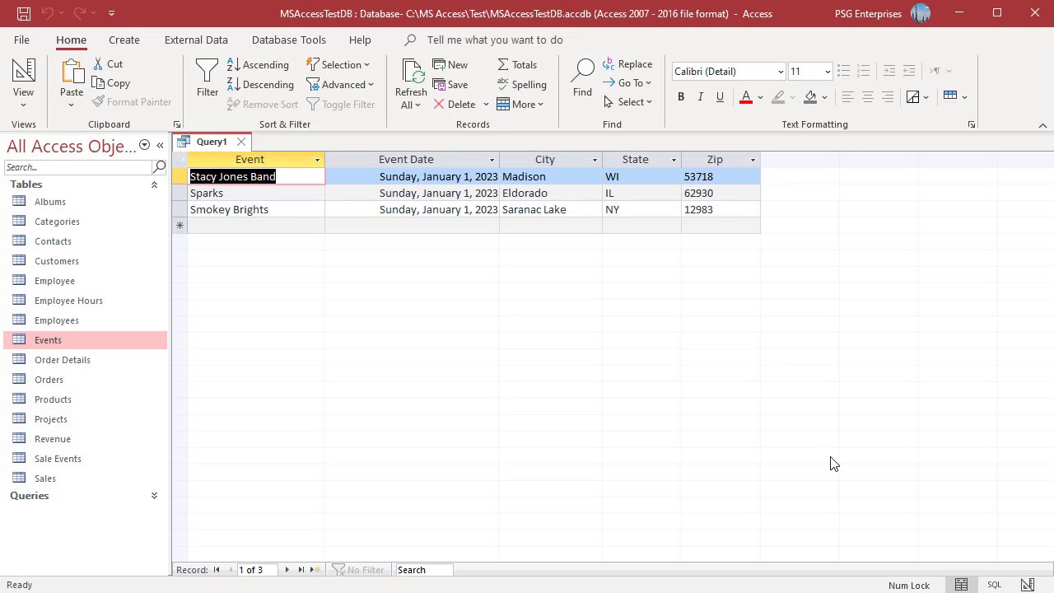
mouse_move(448, 244)
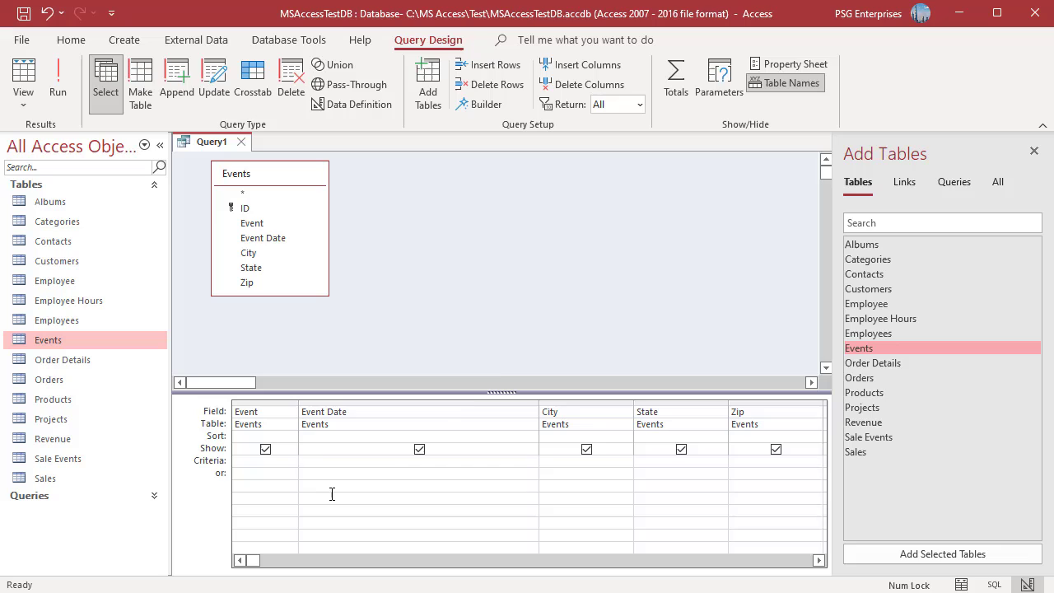
Step: Use criterion DateSerial(2022,2,375), run it for three February 10, 2023 events, then return to design
text(DateSerial(2022,2,375))
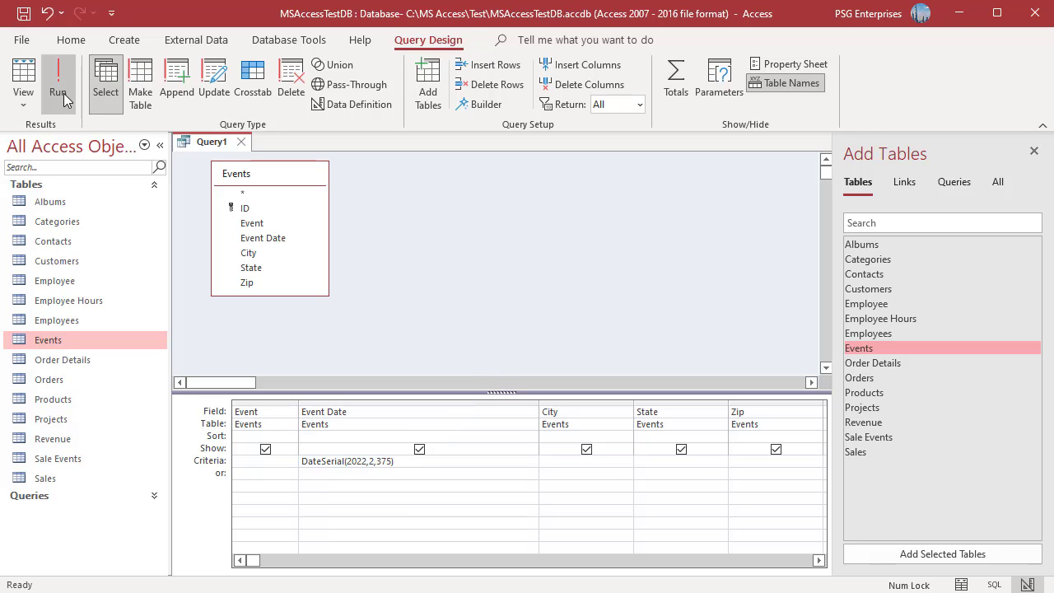
click(58, 80)
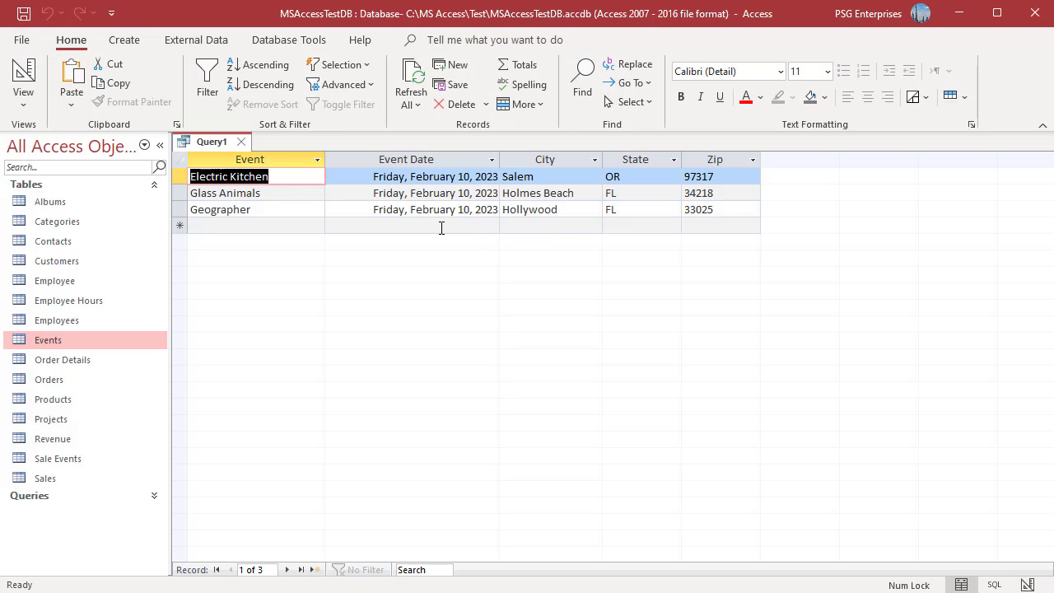
mouse_move(471, 227)
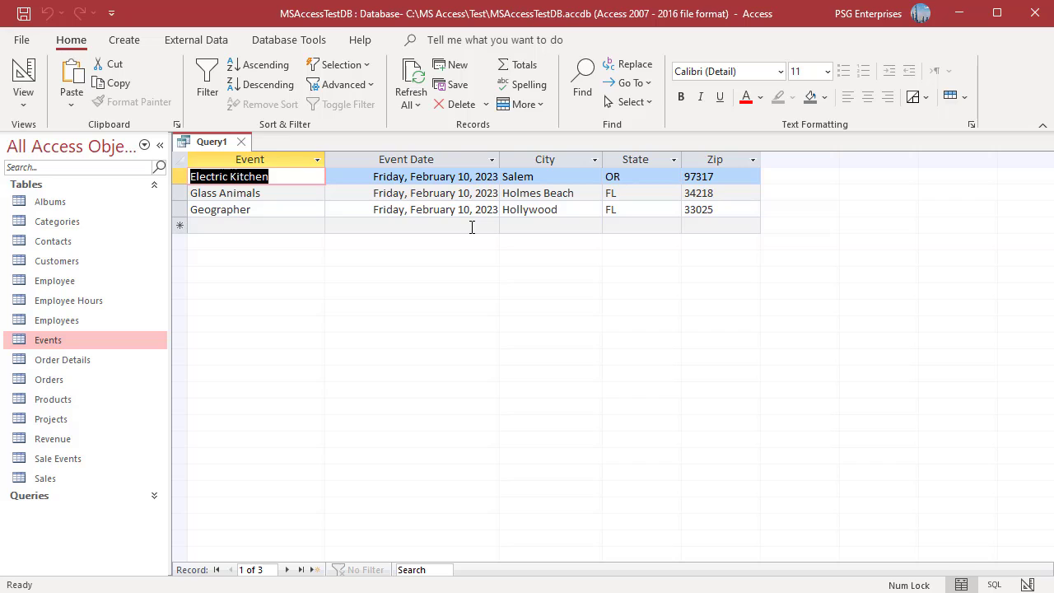
mouse_move(738, 439)
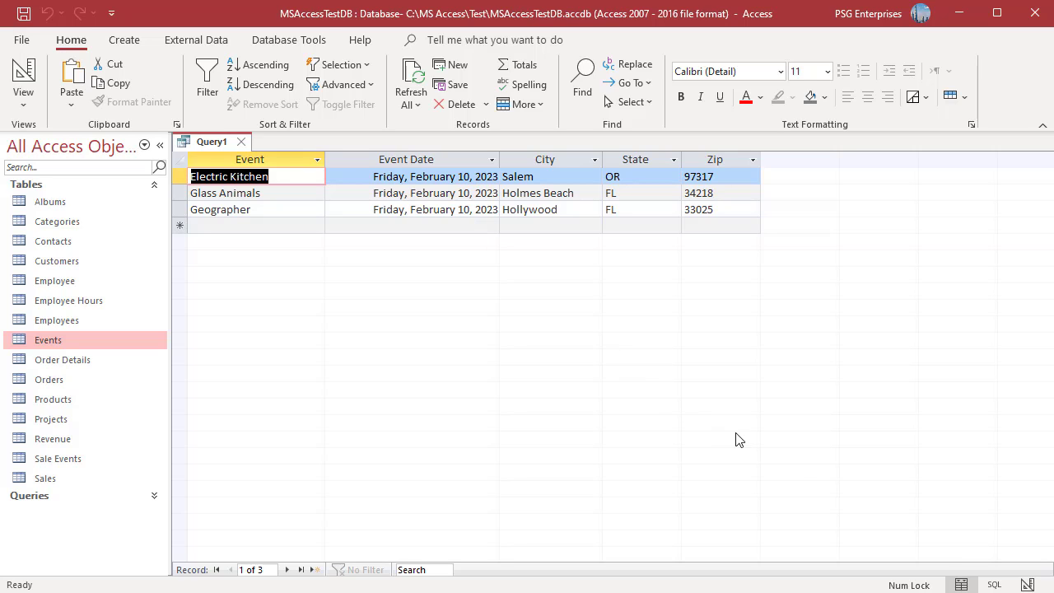
click(23, 79)
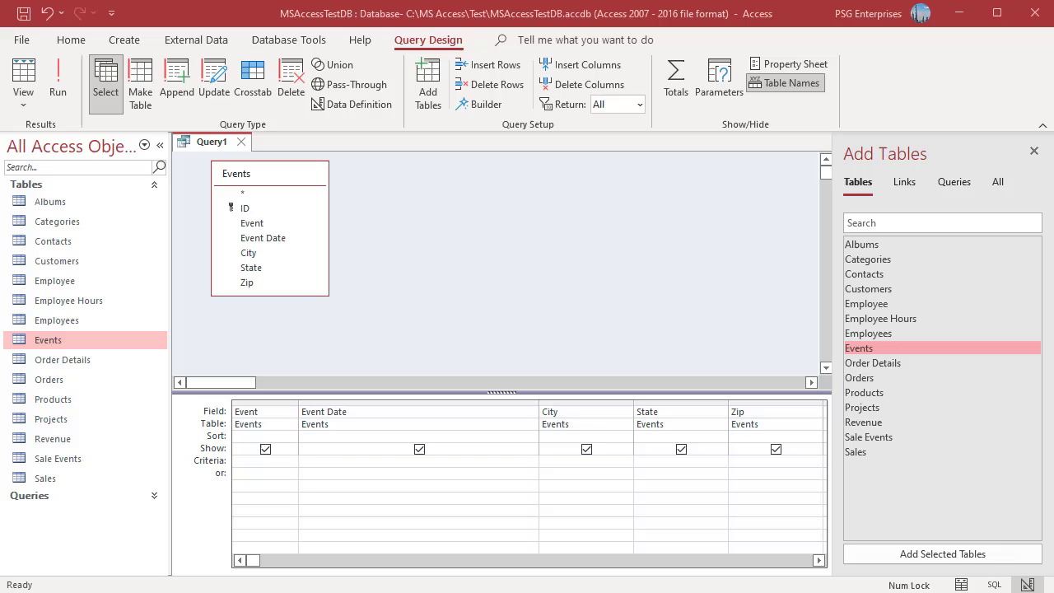
text(Between DateSerial(Year(Date())-1,1,1) And DateSerial(Year(Date())-1,12,31))
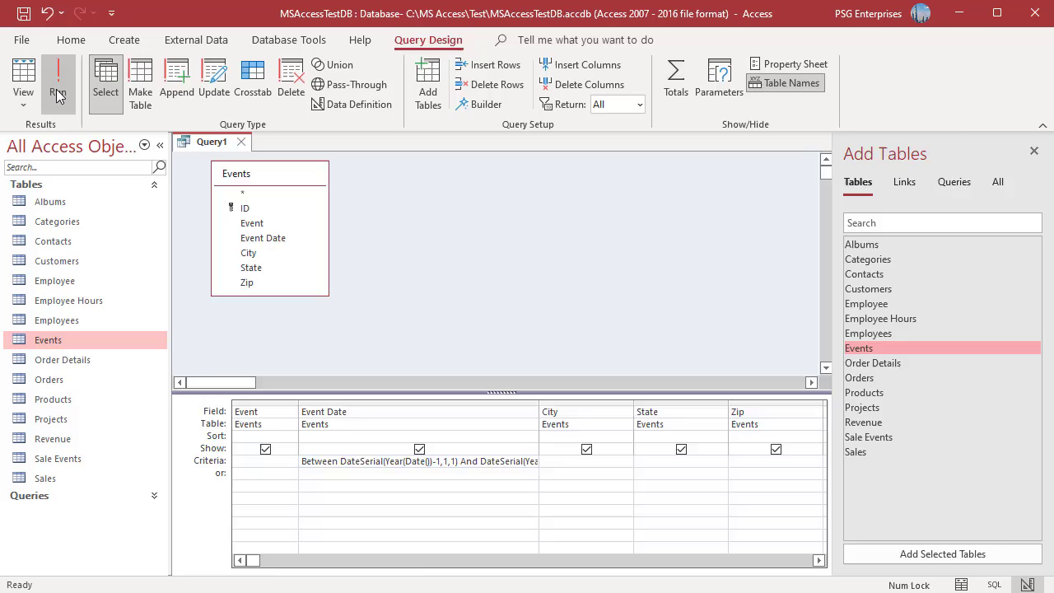
click(59, 79)
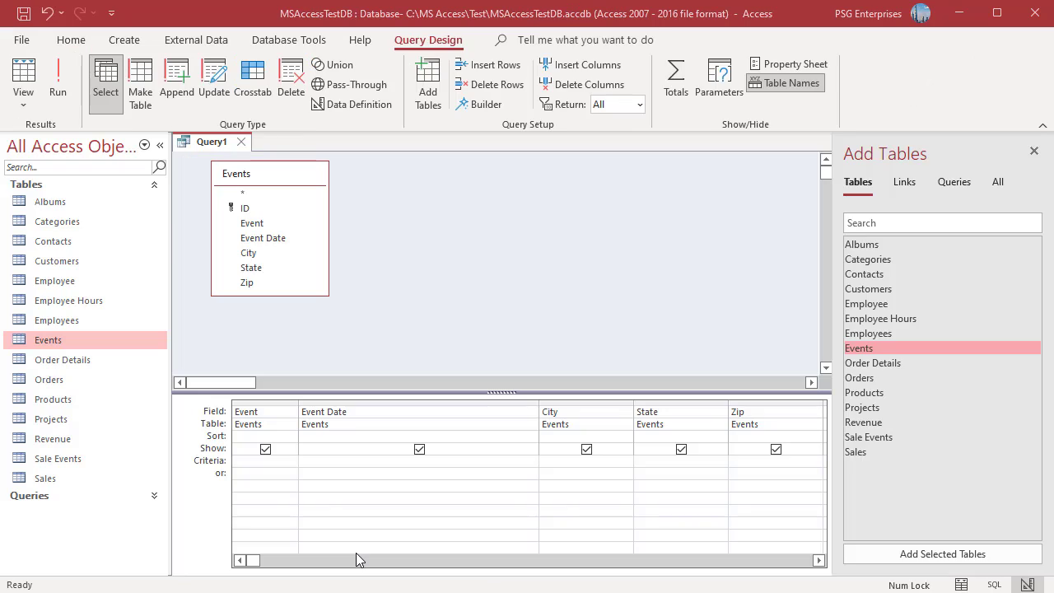
mouse_move(346, 534)
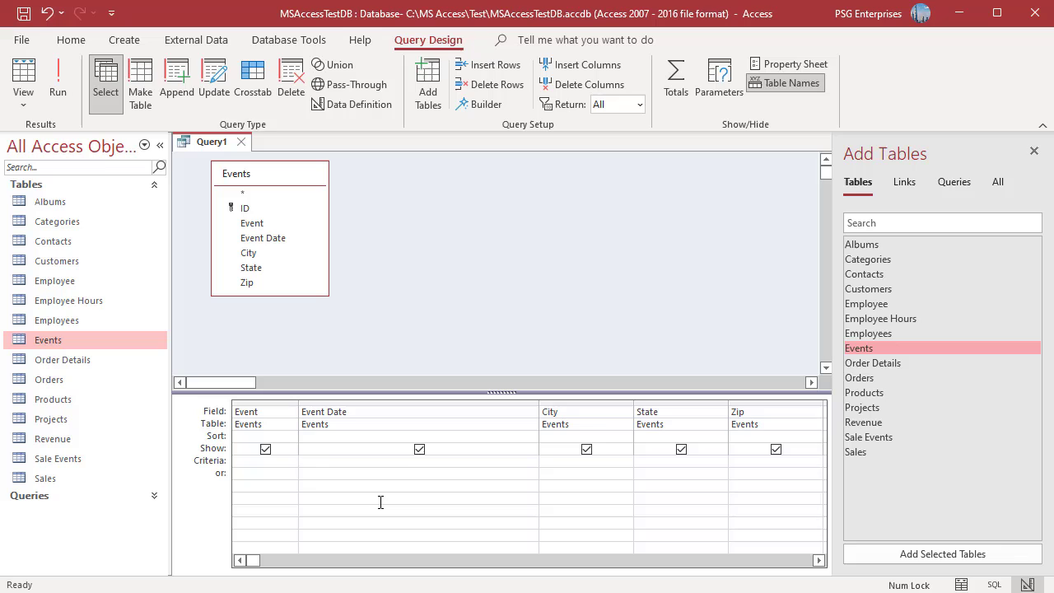
Step: Filter Event Date Between last month's first and last day via DateSerial and run it, listing five March 2022 events
text(Between DateSerial(Year(Date()),Month(Date())-1,1) and DateSerial(Year(Date()),Month(Date()),0))
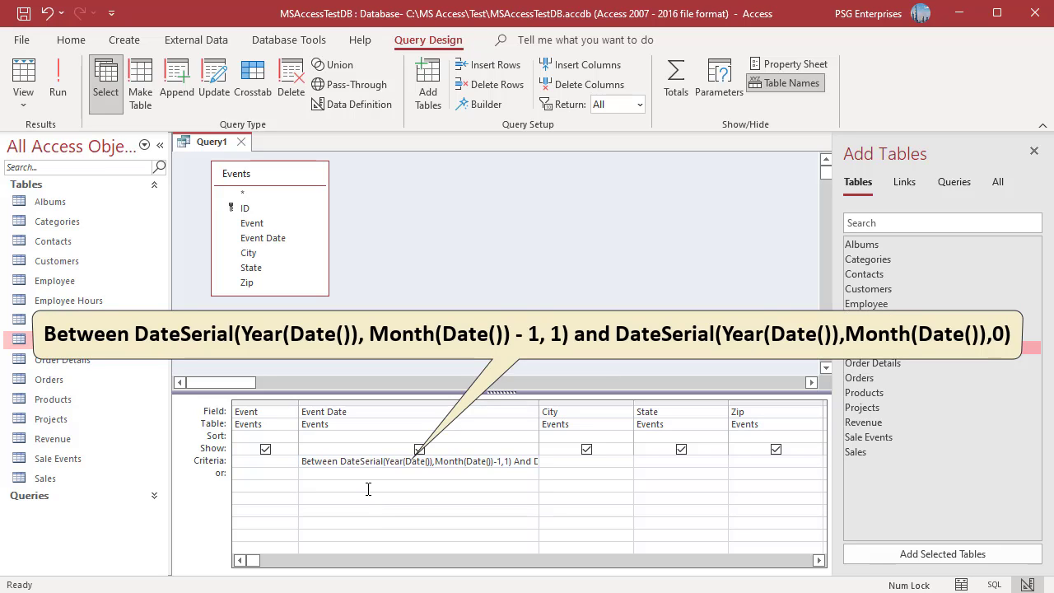
mouse_move(366, 486)
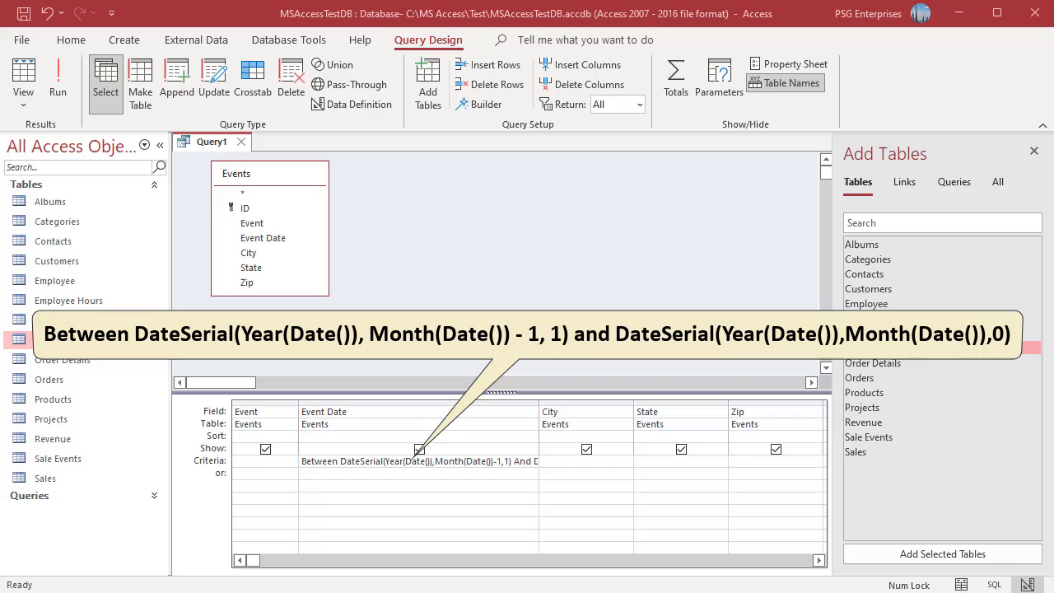
click(58, 79)
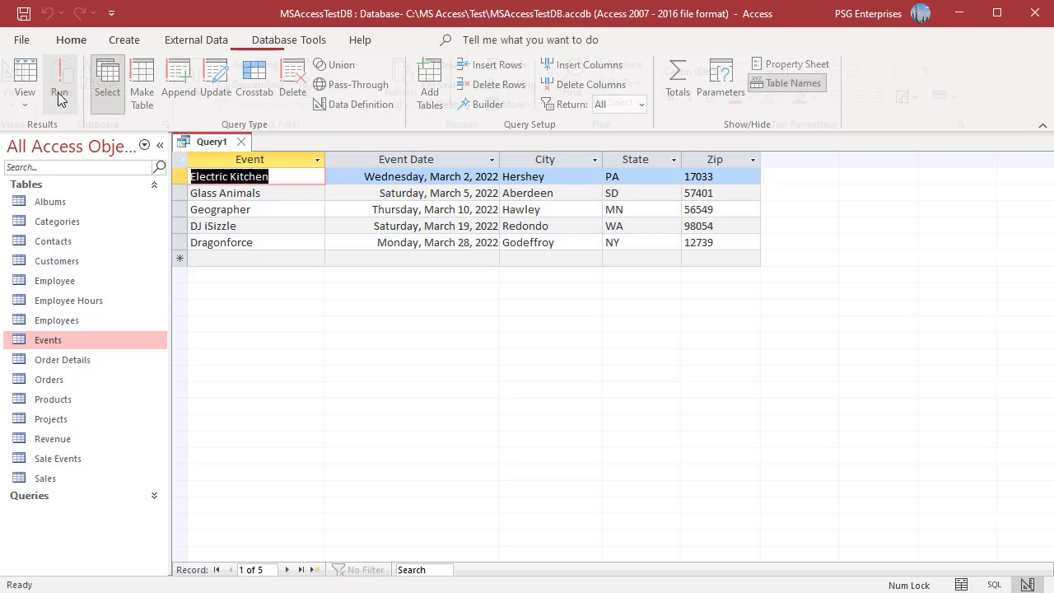
click(71, 39)
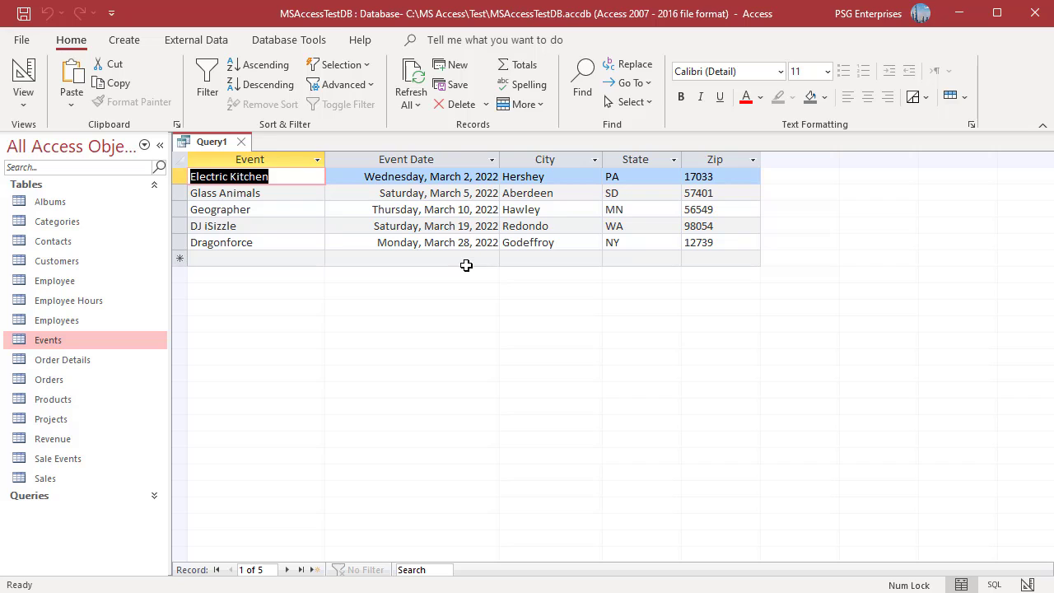
mouse_move(521, 333)
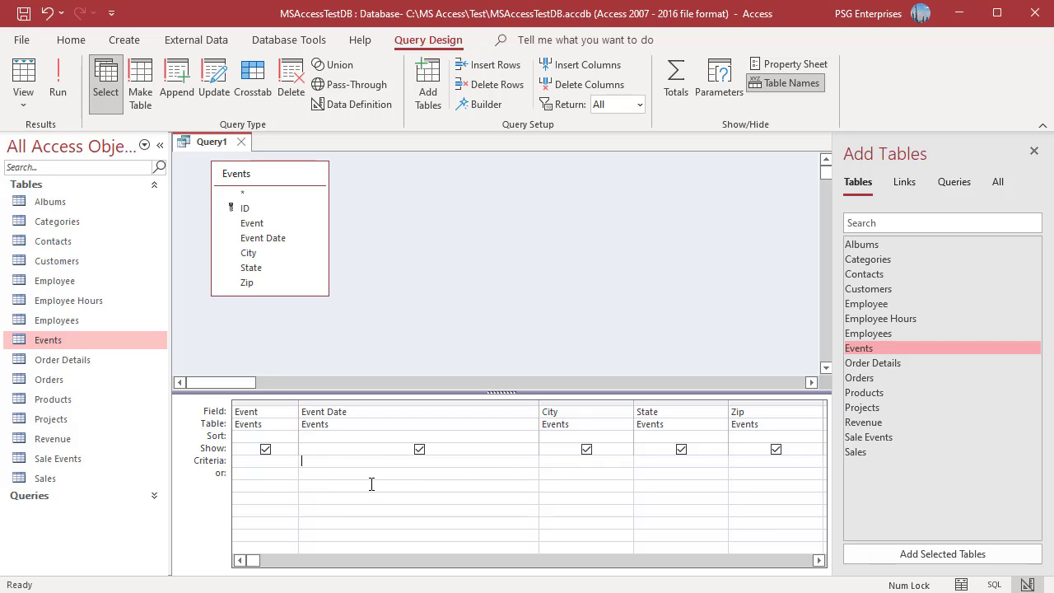
text(Between DateSerial(Year(Date()),Month(Date()),1) And DateSerial(Year(Date()),Month(Date())+1,0))
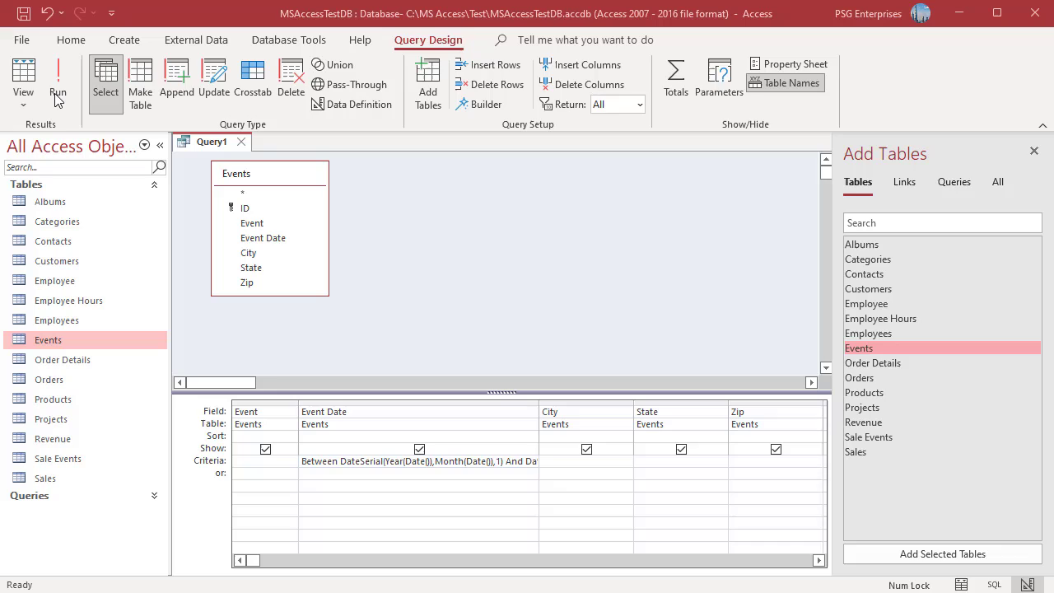
click(58, 79)
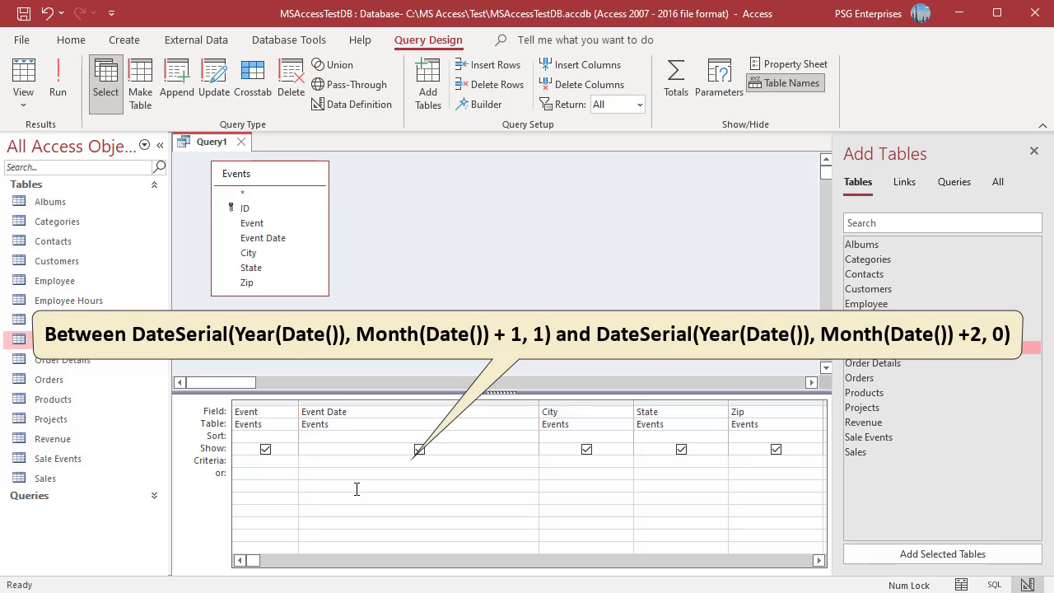
Step: Filter Event Date Between next month's first and last day via DateSerial and run it, listing five May 2022 events
text(Between DateSerial(Year(Date()),Month(Date())+1,1) And)
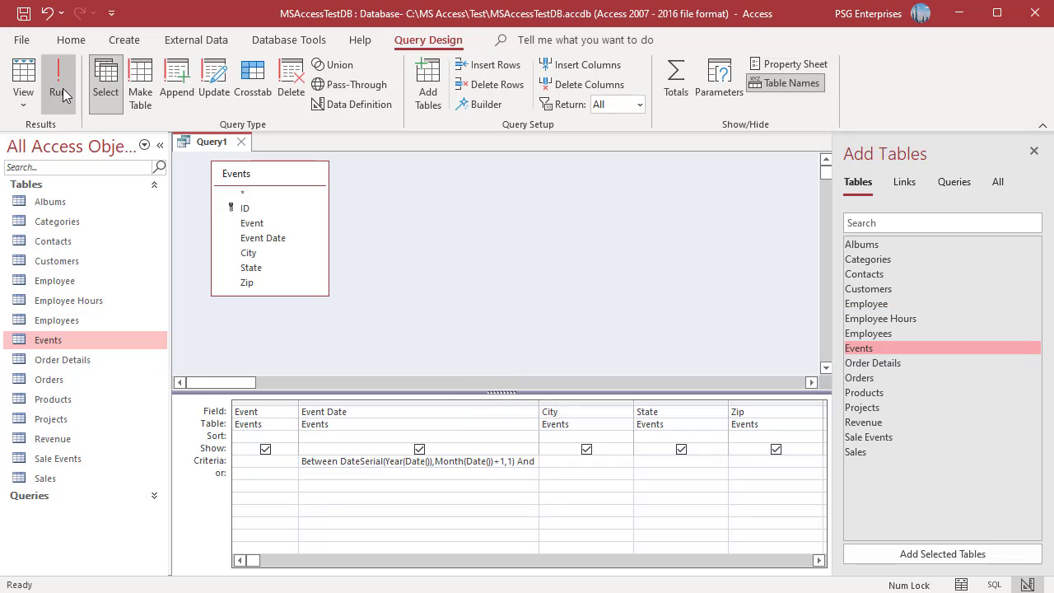
click(61, 74)
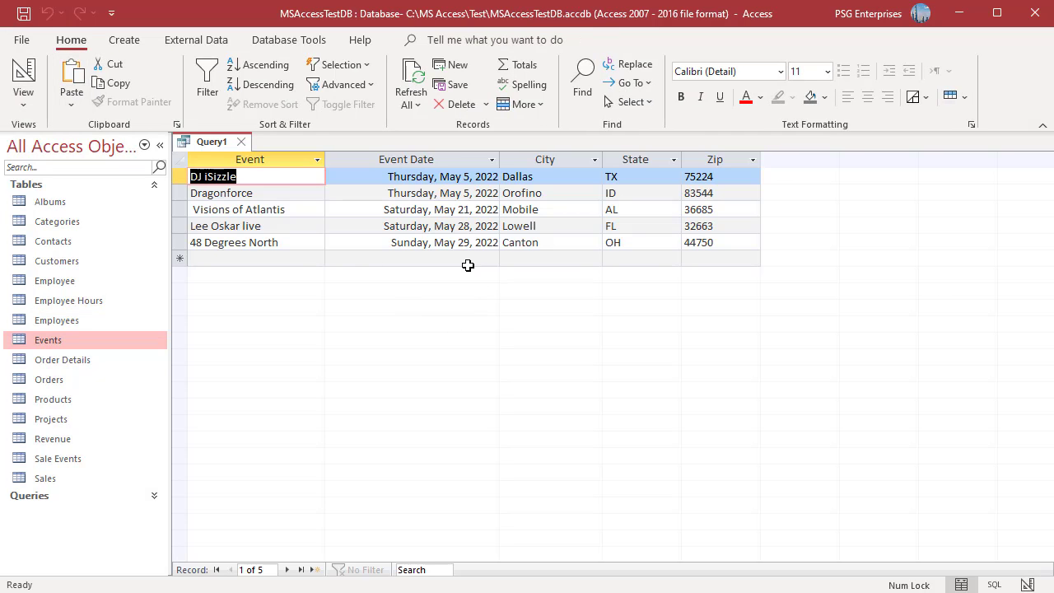